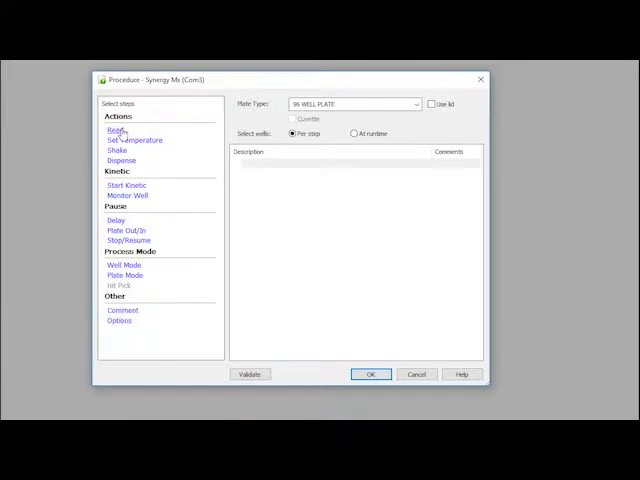
# Add a fluorescence read step at 488 nm excitation, 525 nm emission, bottom optics
pyautogui.click(115, 130)
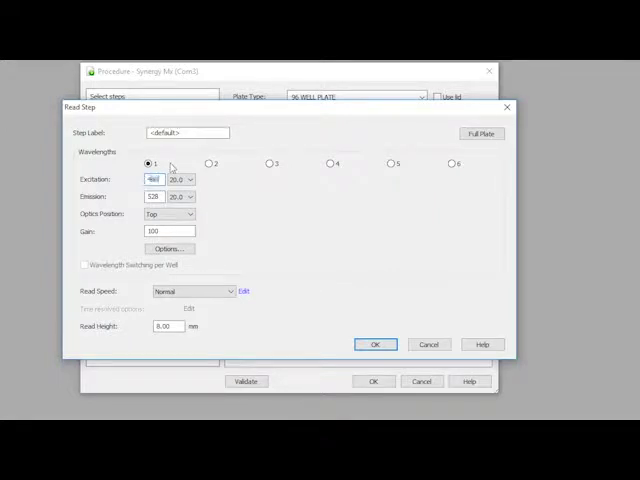
pyautogui.click(153, 196)
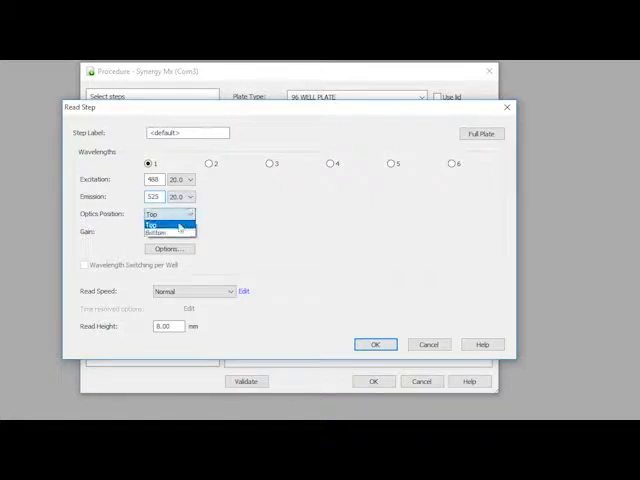
pyautogui.click(151, 228)
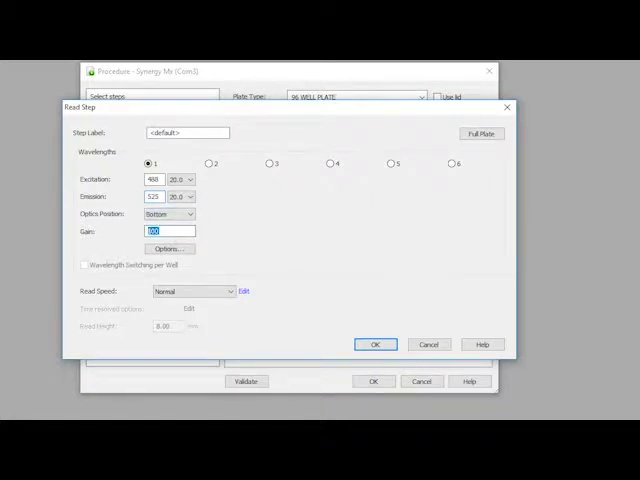
pyautogui.moveTo(262, 233)
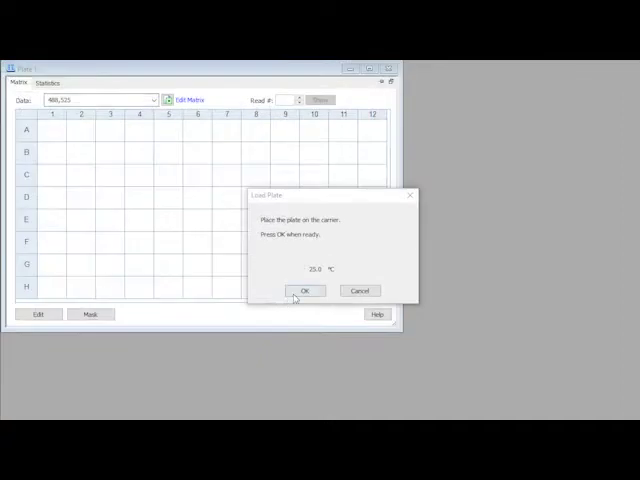
# Confirm the Load Plate prompt so the reader starts the plate
pyautogui.click(306, 291)
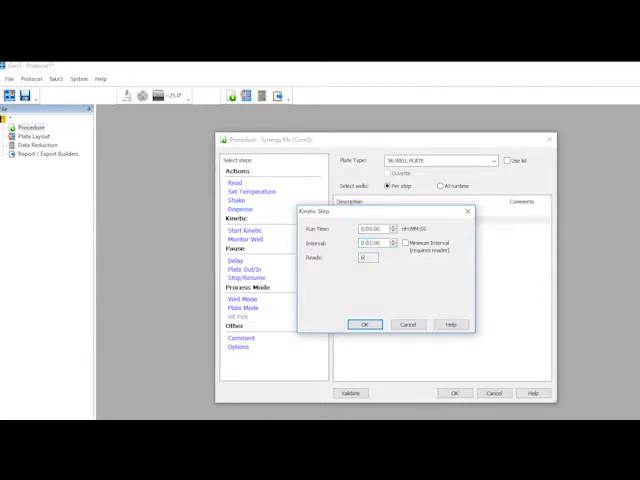
# Confirm the 5-minute kinetic loop with a monochromator 488/525 bottom read inside it
pyautogui.click(364, 323)
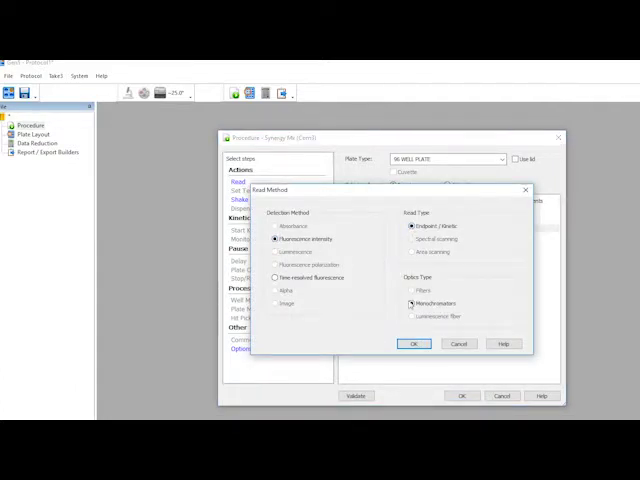
pyautogui.click(413, 344)
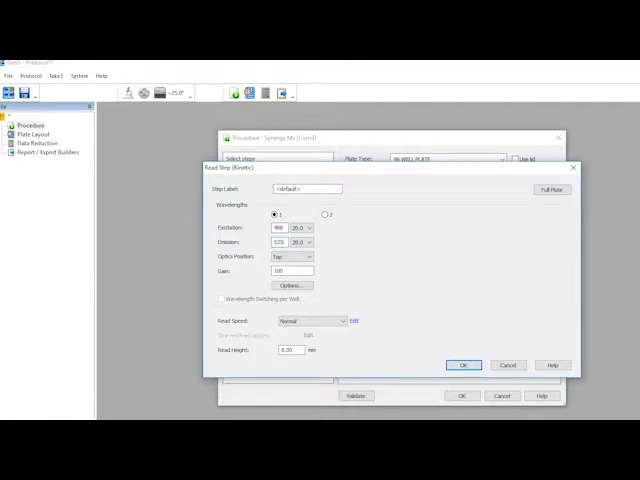
pyautogui.click(309, 257)
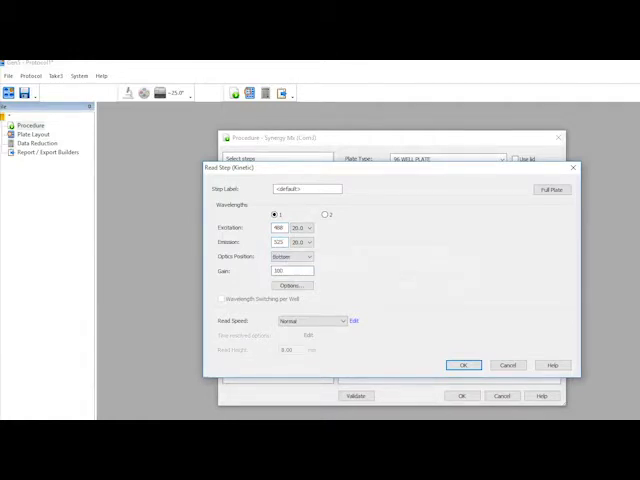
pyautogui.click(464, 365)
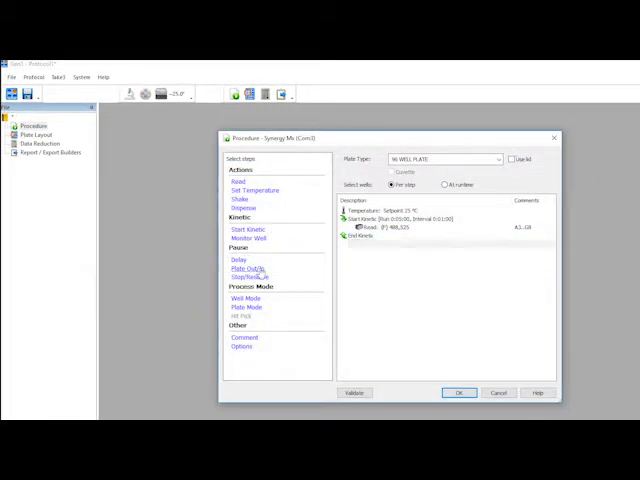
# Add a plate-out pause for agonist addition followed by a 25-minute appended kinetic loop
pyautogui.click(248, 267)
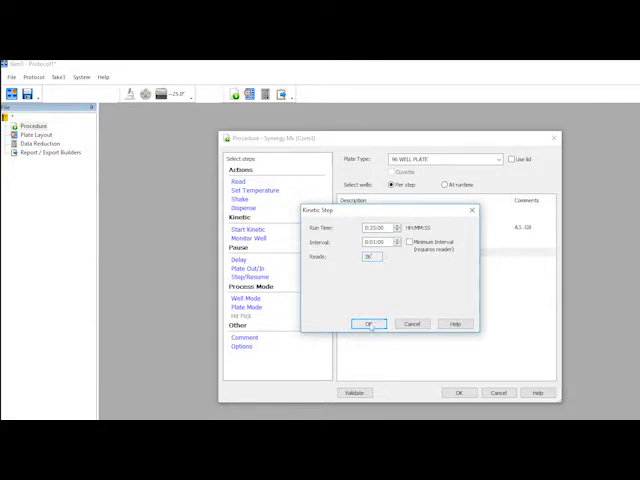
pyautogui.click(368, 323)
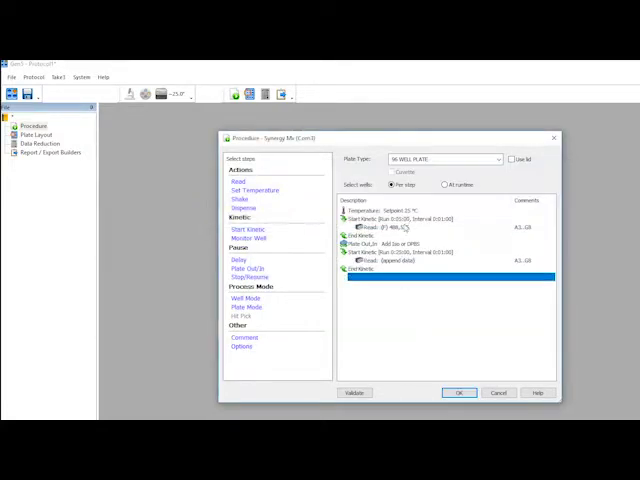
# Confirm the procedure and the Load Plate prompt to start the first 5-minute read
pyautogui.click(461, 392)
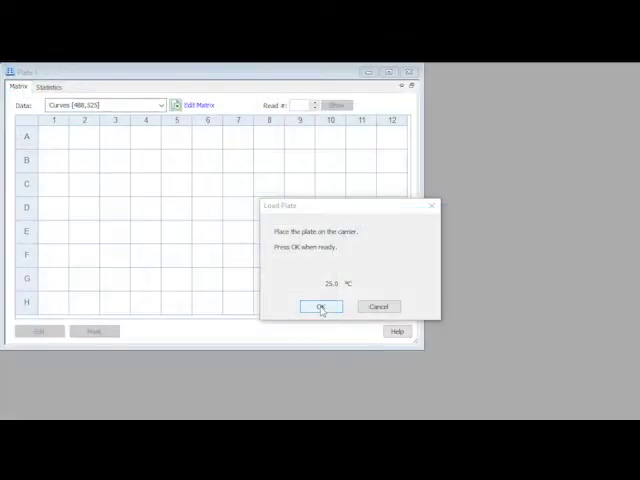
pyautogui.click(320, 306)
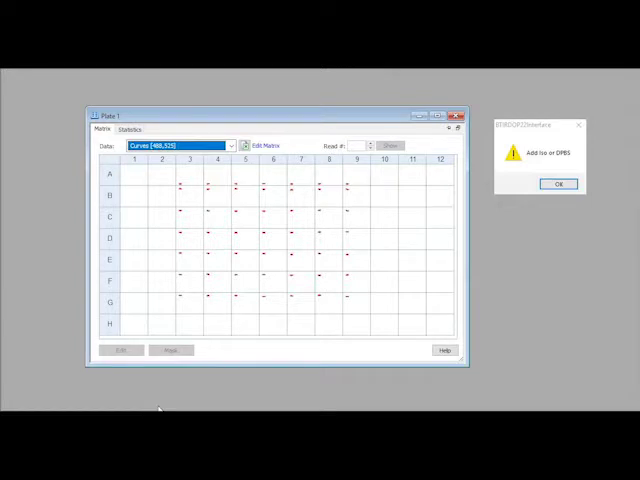
# Acknowledge the Add Iso or DPBS message to resume reading wells B3–G9
pyautogui.click(557, 184)
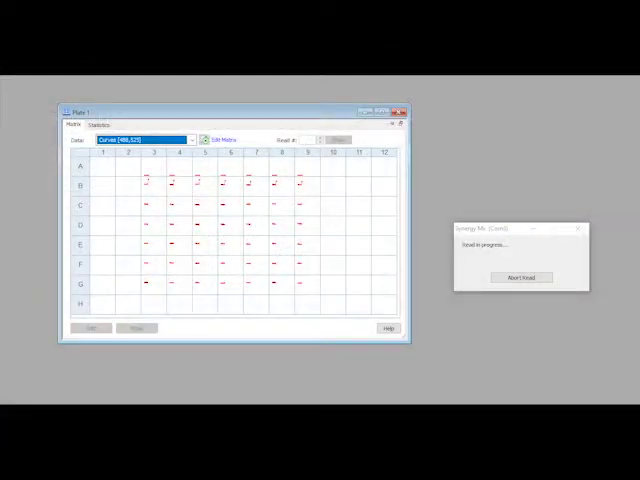